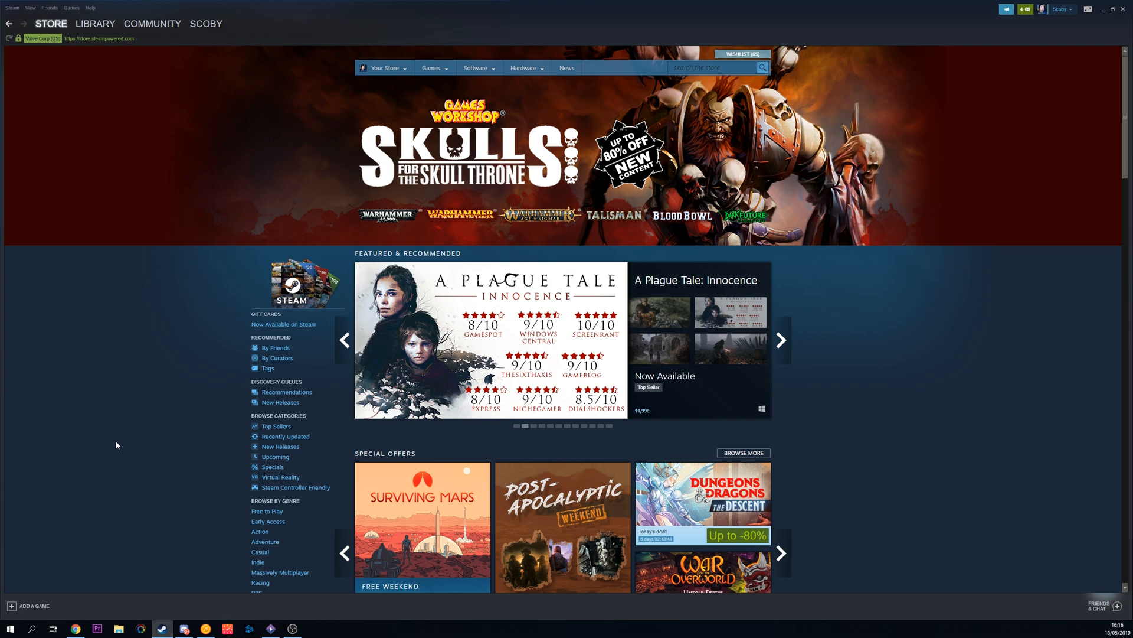
# Open the '4 new invites' page from the green notifications dropdown.
pyautogui.click(780, 340)
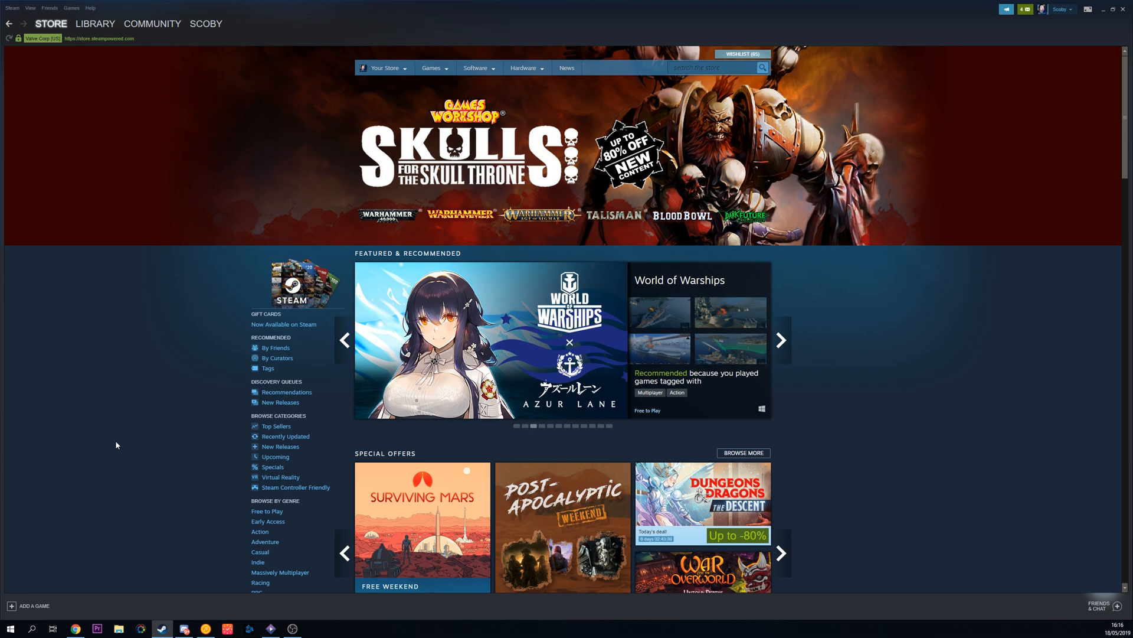
pyautogui.click(780, 340)
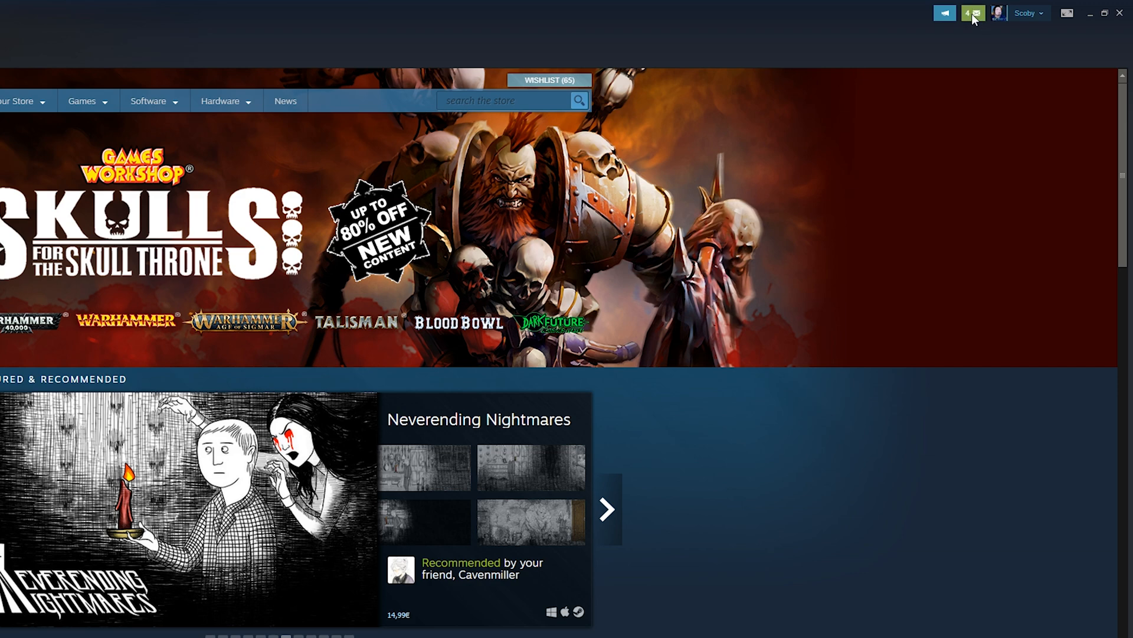
pyautogui.click(972, 13)
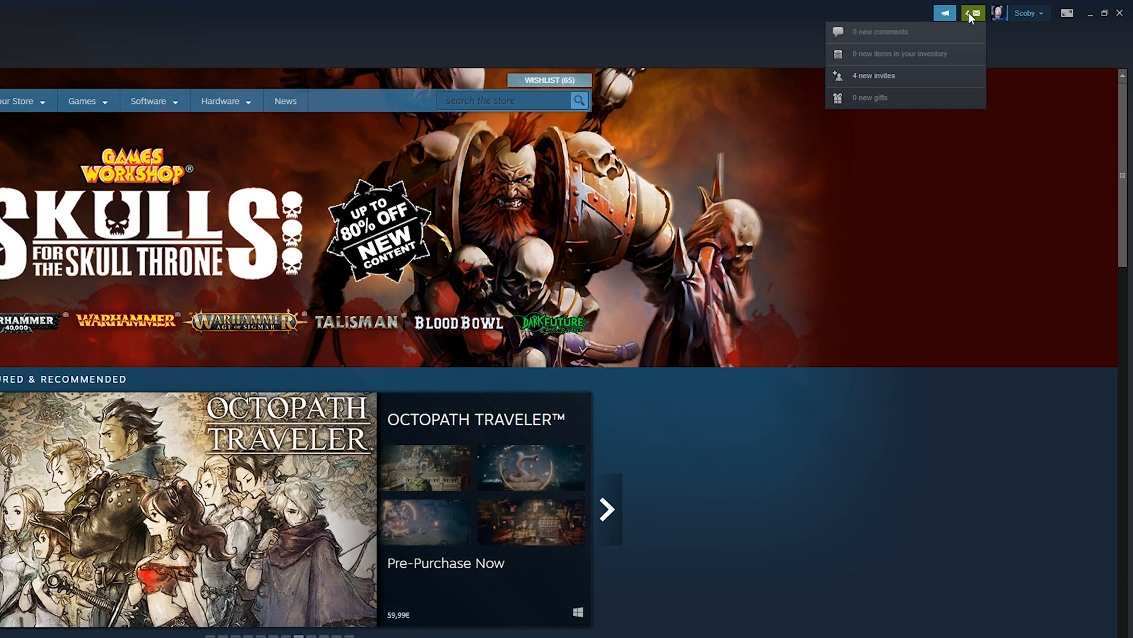
pyautogui.moveTo(887, 78)
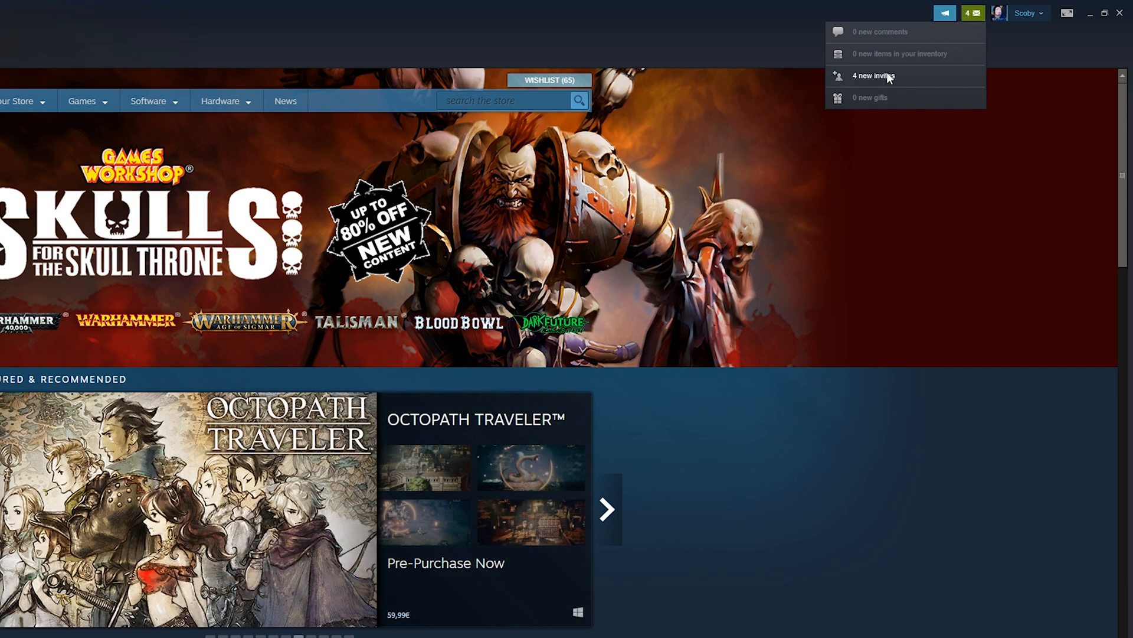
pyautogui.click(873, 76)
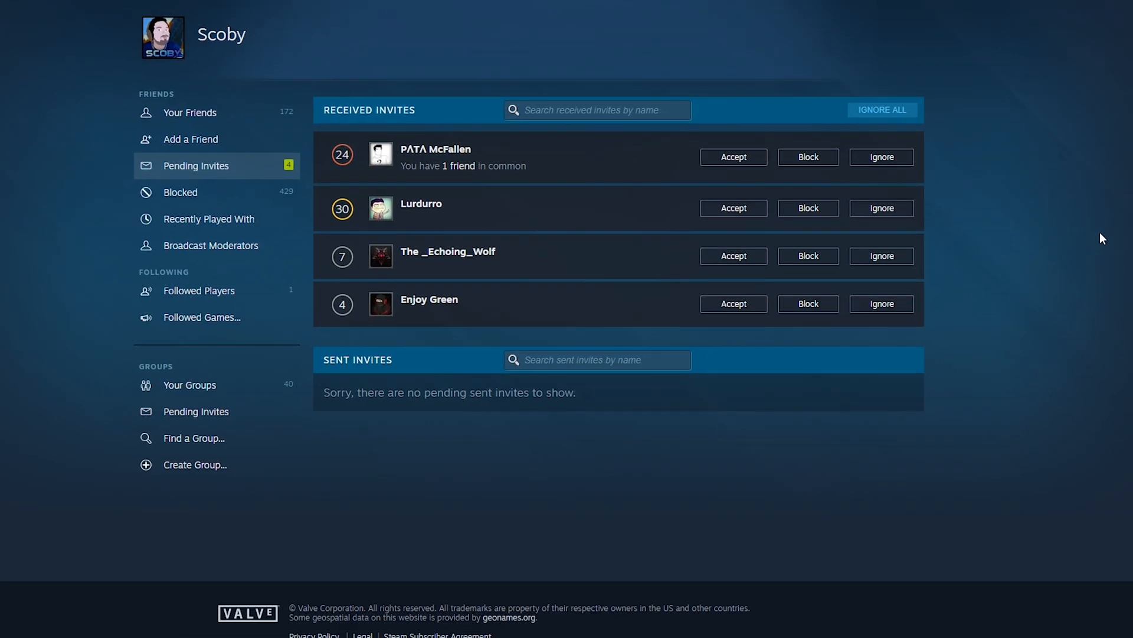
# Show the Blocked players list from the Friends sidebar.
pyautogui.click(596, 110)
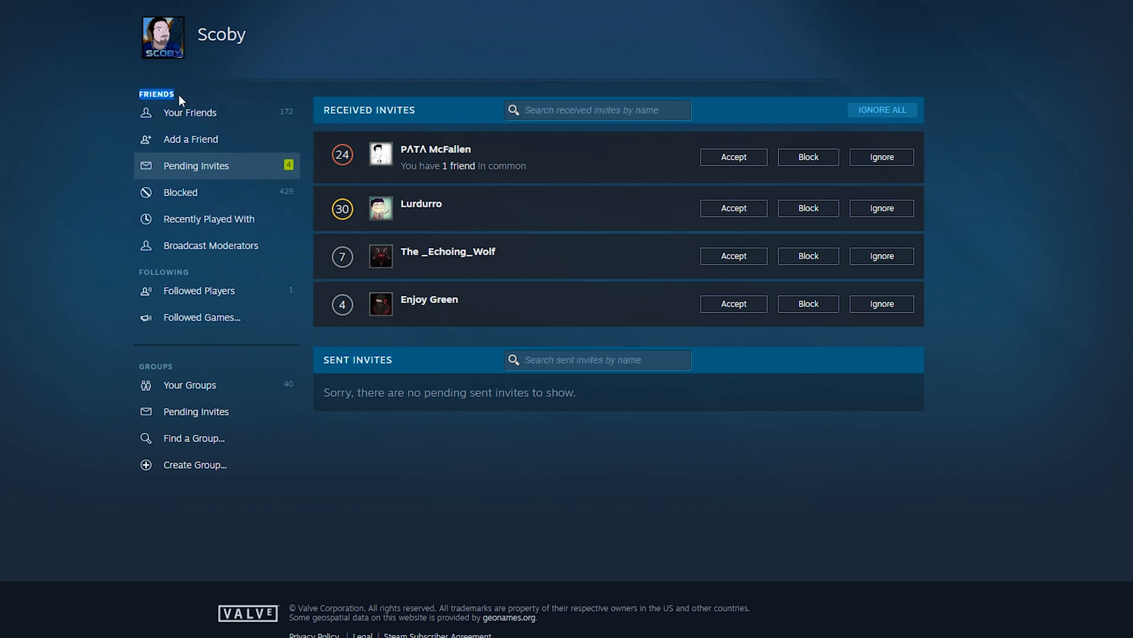
pyautogui.moveTo(180, 197)
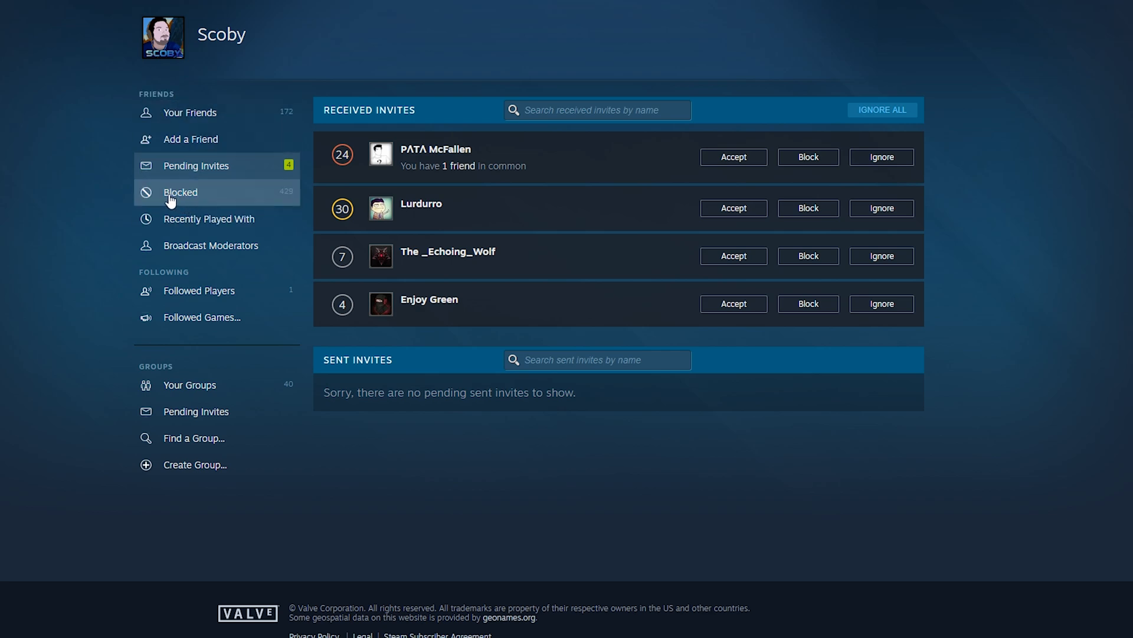
pyautogui.moveTo(287, 197)
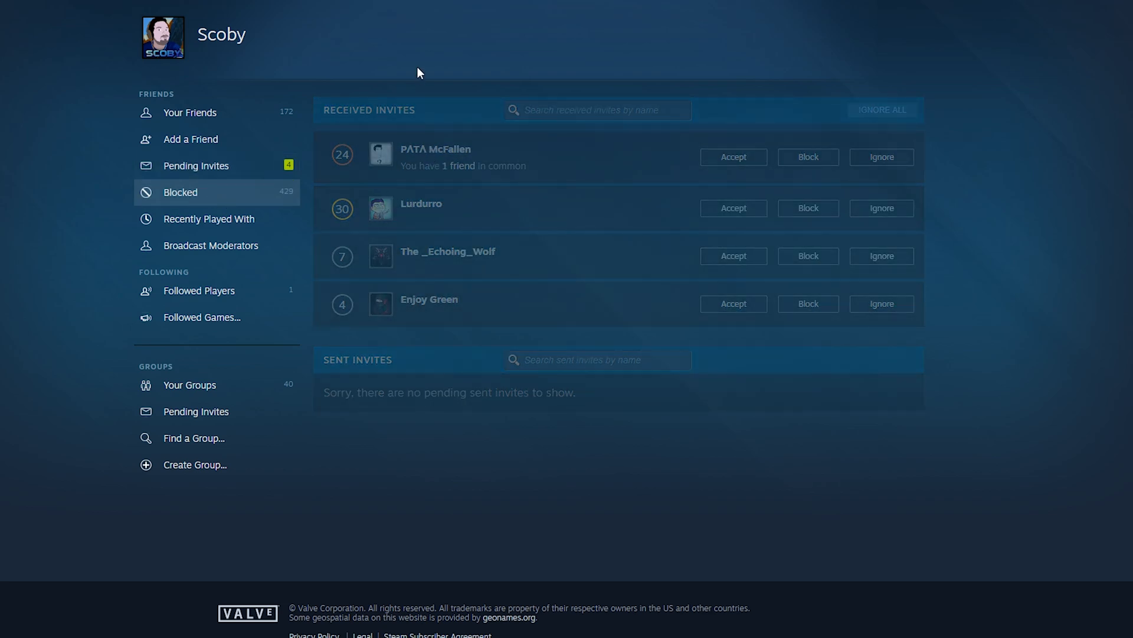
pyautogui.click(179, 192)
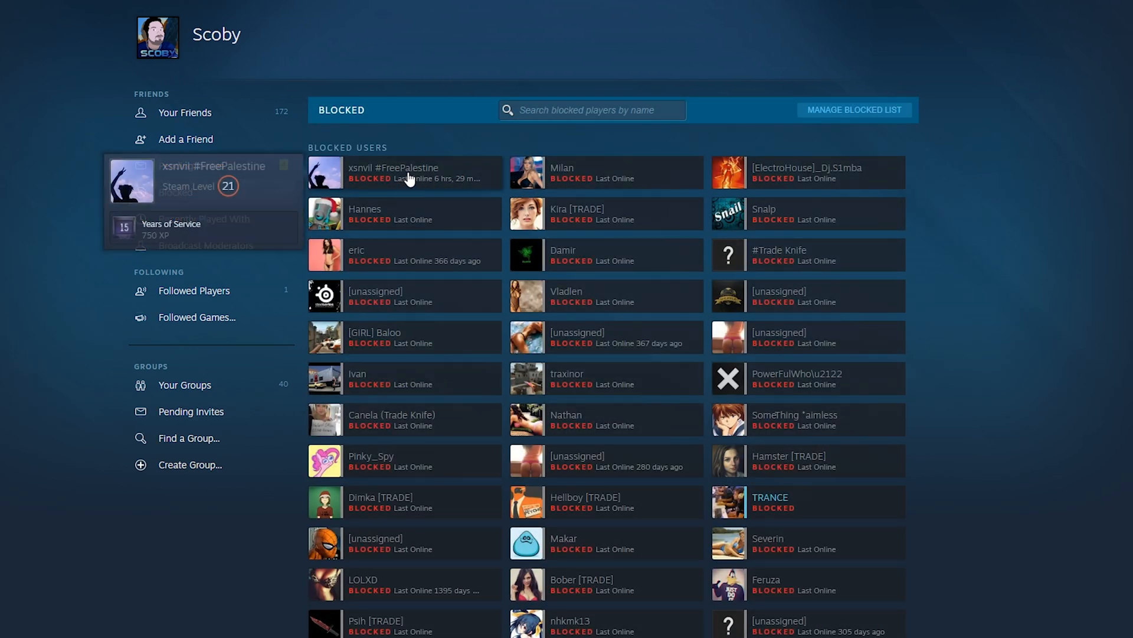
pyautogui.click(394, 172)
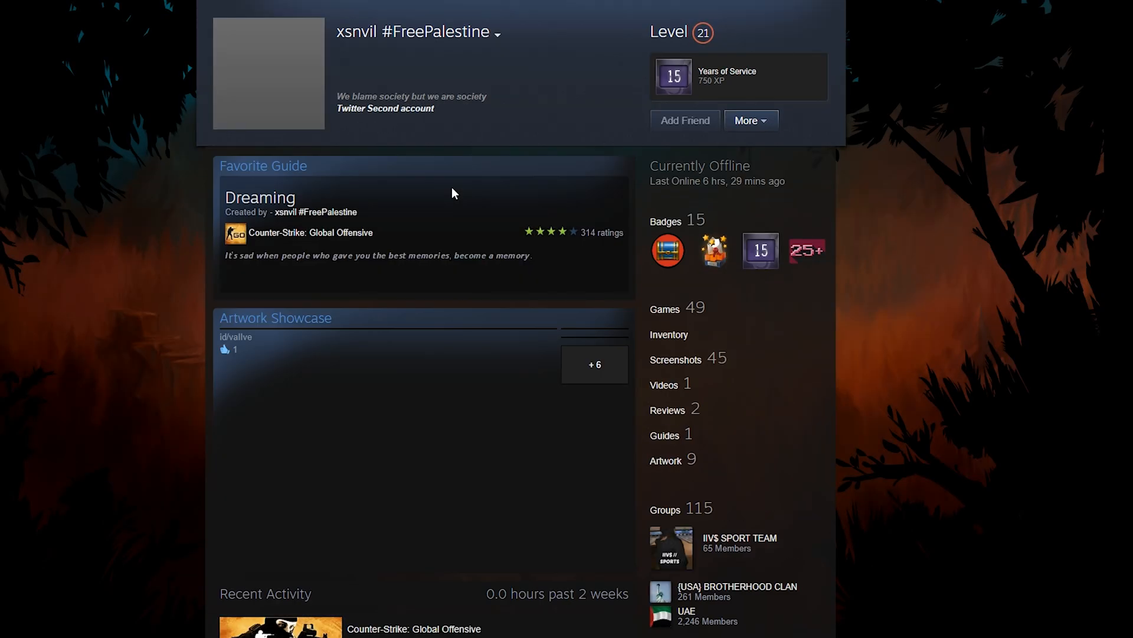
pyautogui.click(751, 120)
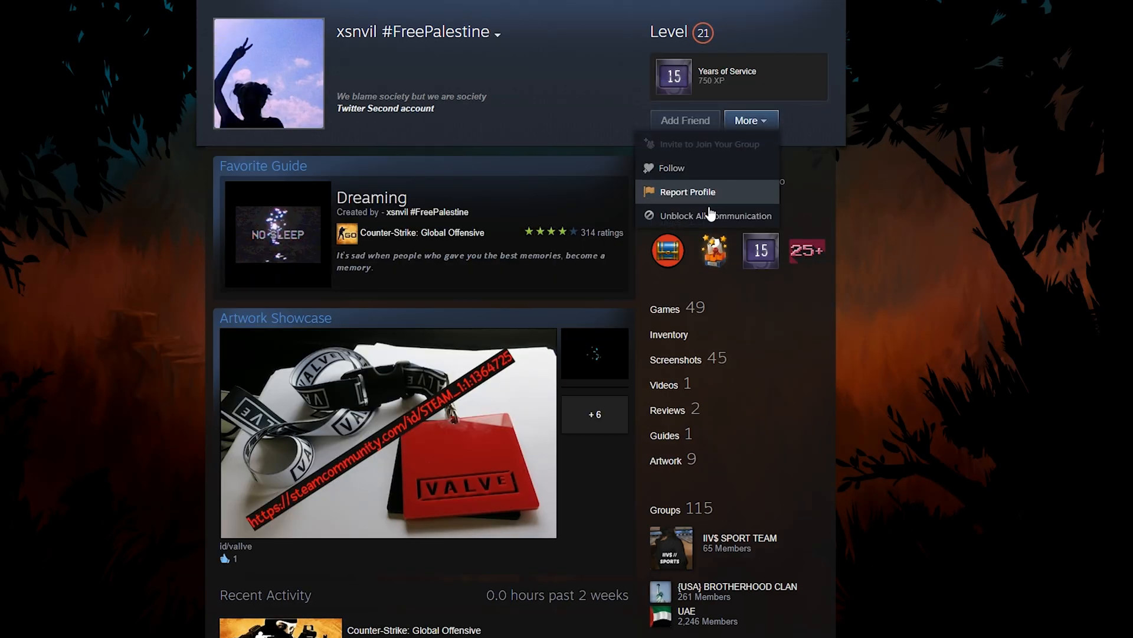
pyautogui.moveTo(925, 212)
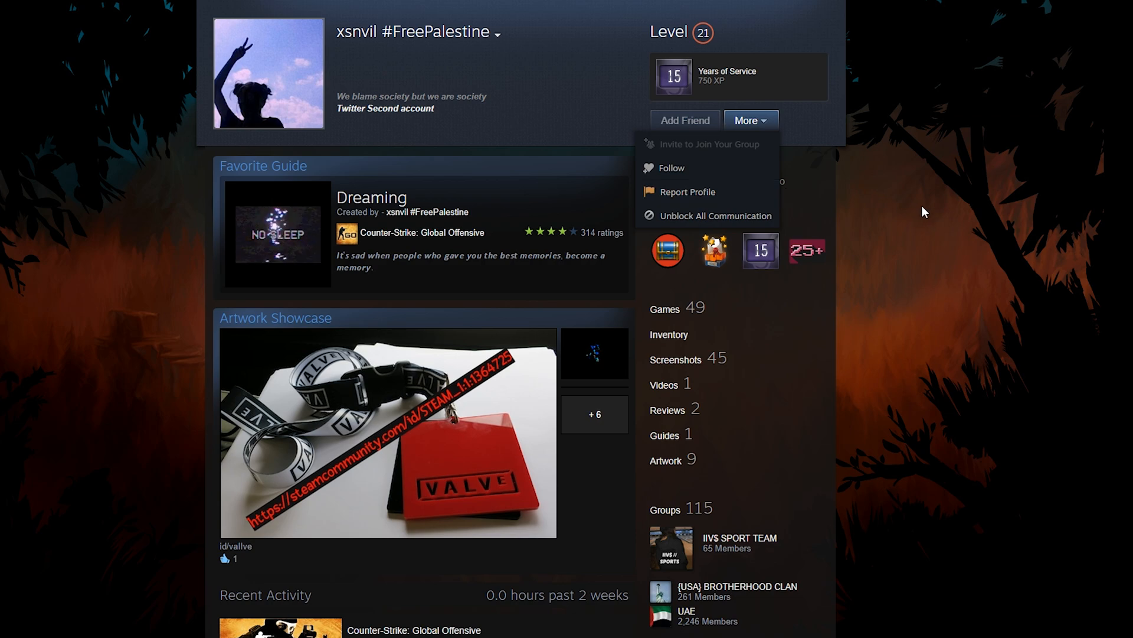
pyautogui.click(715, 216)
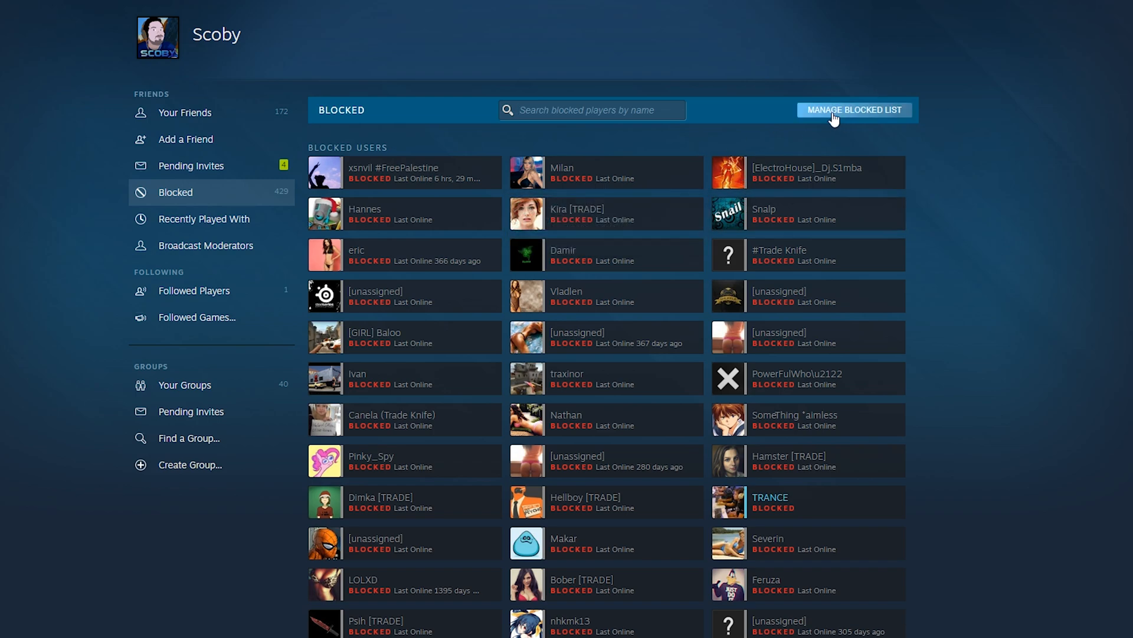
# Switch the blocked list into Manage Blocked List selection mode.
pyautogui.click(853, 109)
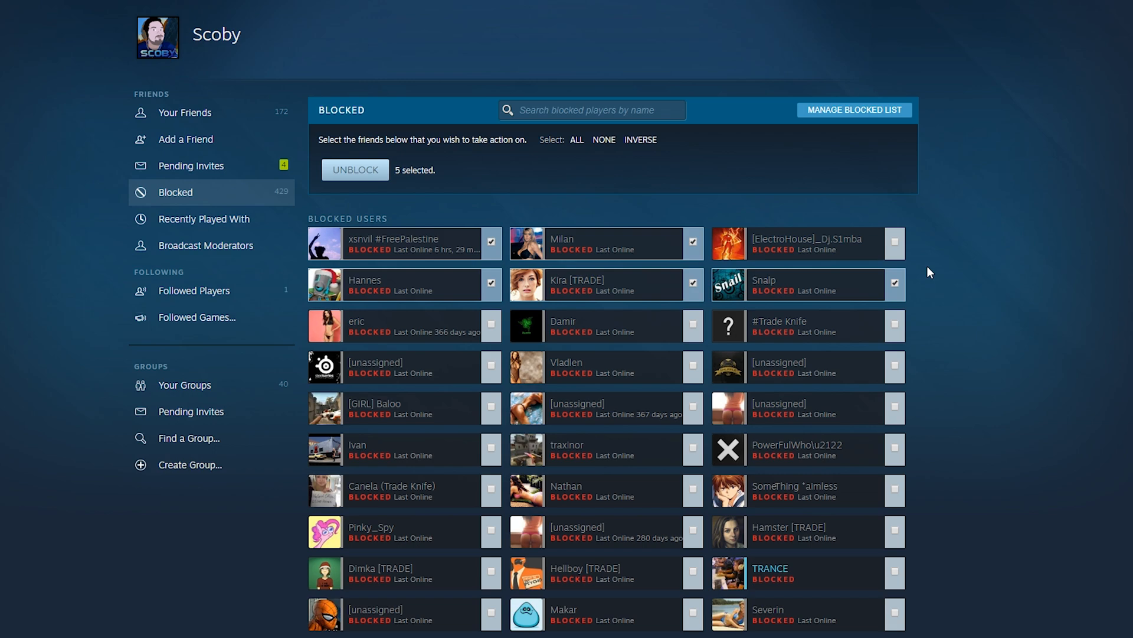
pyautogui.moveTo(199, 546)
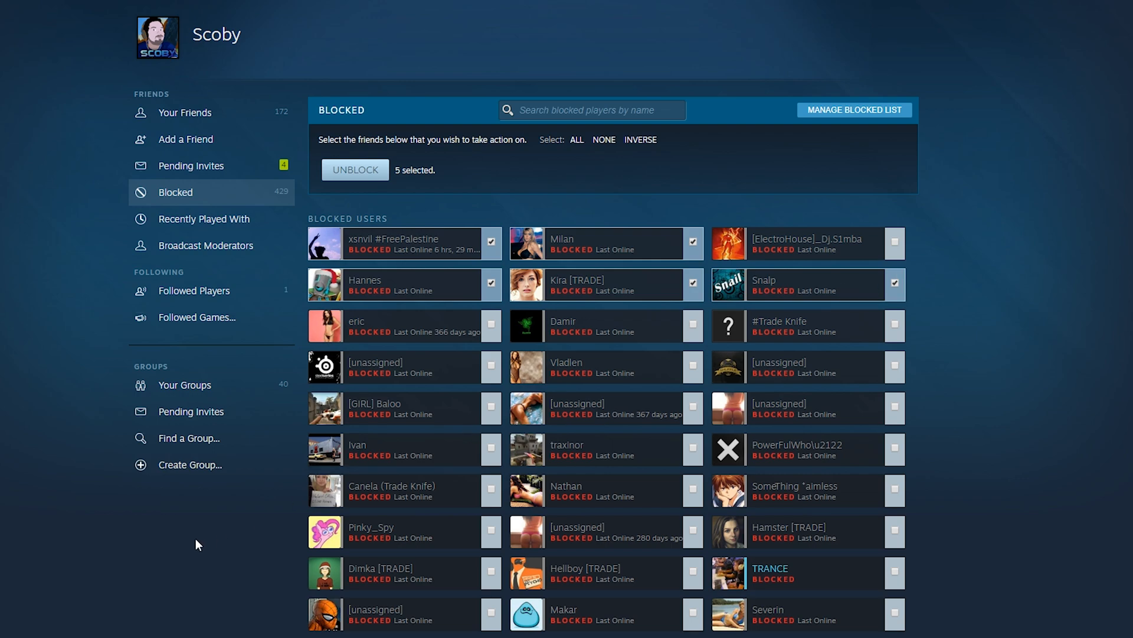